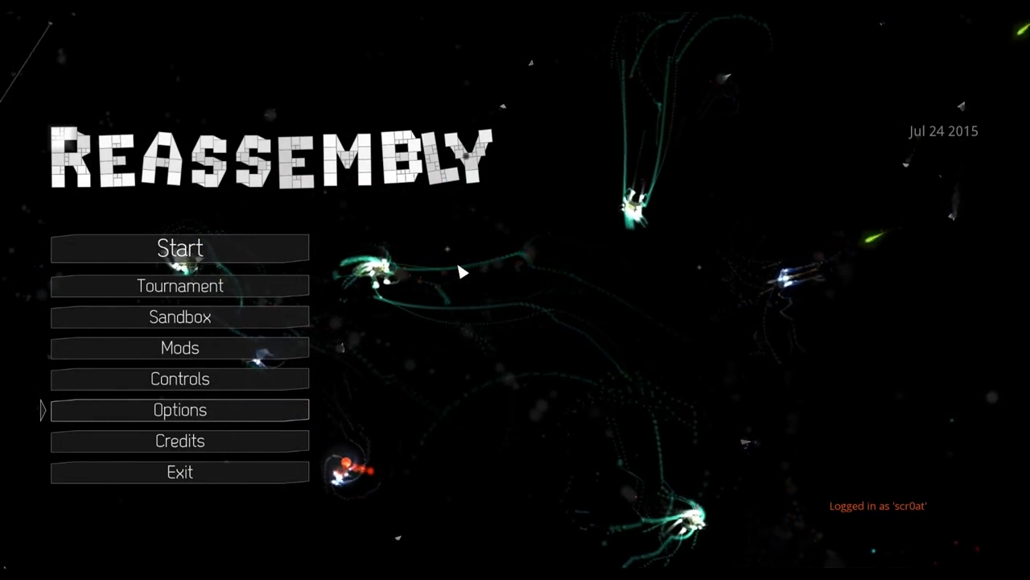
pyautogui.moveTo(392, 250)
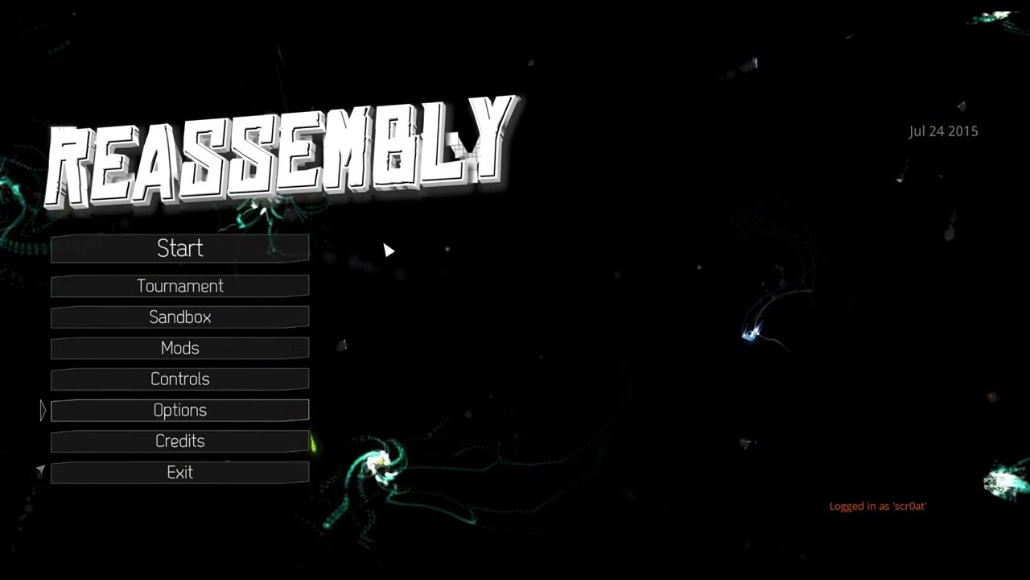
# Start a game from the saved slot, briefly returning to the main menu first.
pyautogui.click(180, 248)
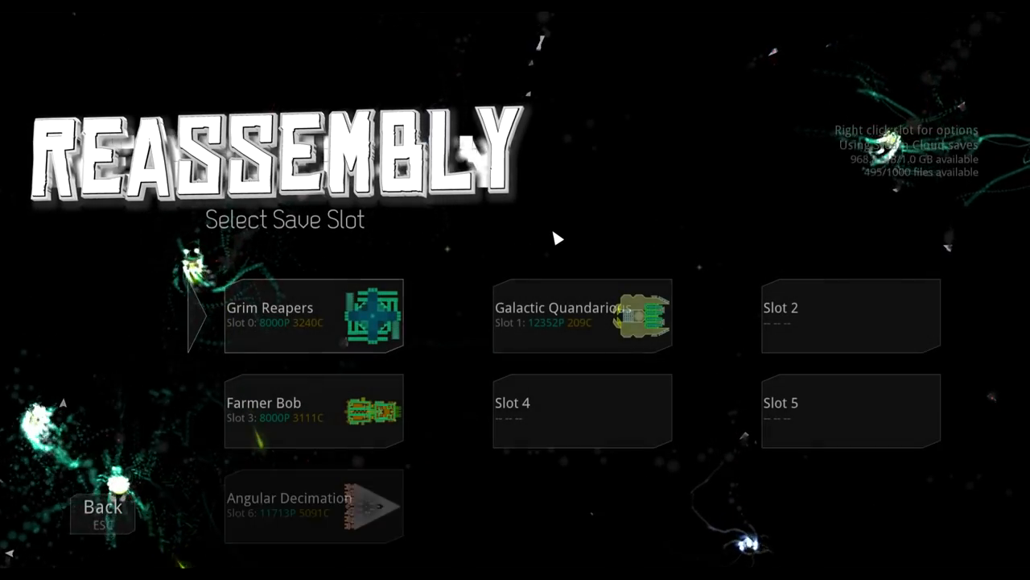
pyautogui.click(103, 511)
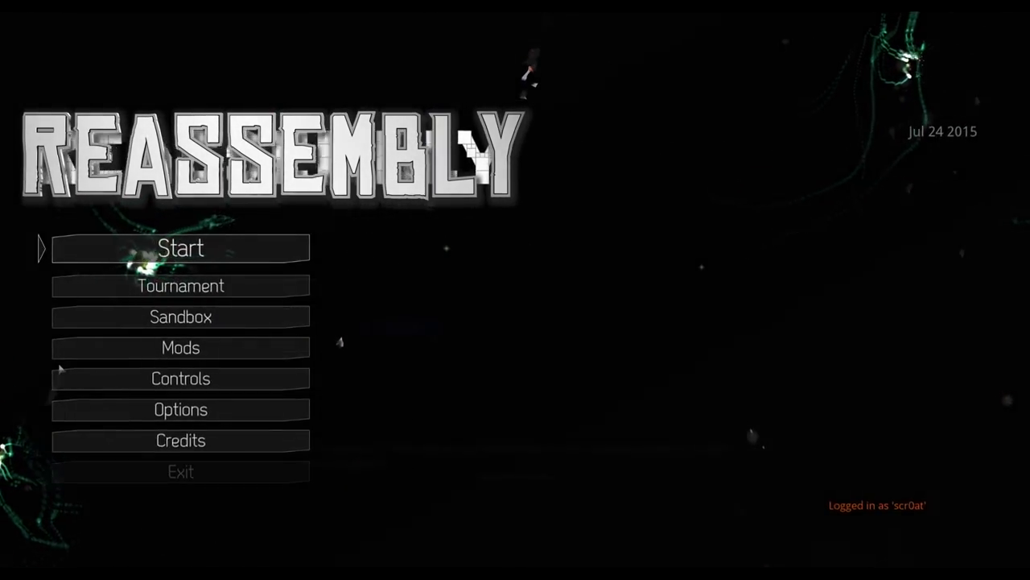
pyautogui.click(180, 248)
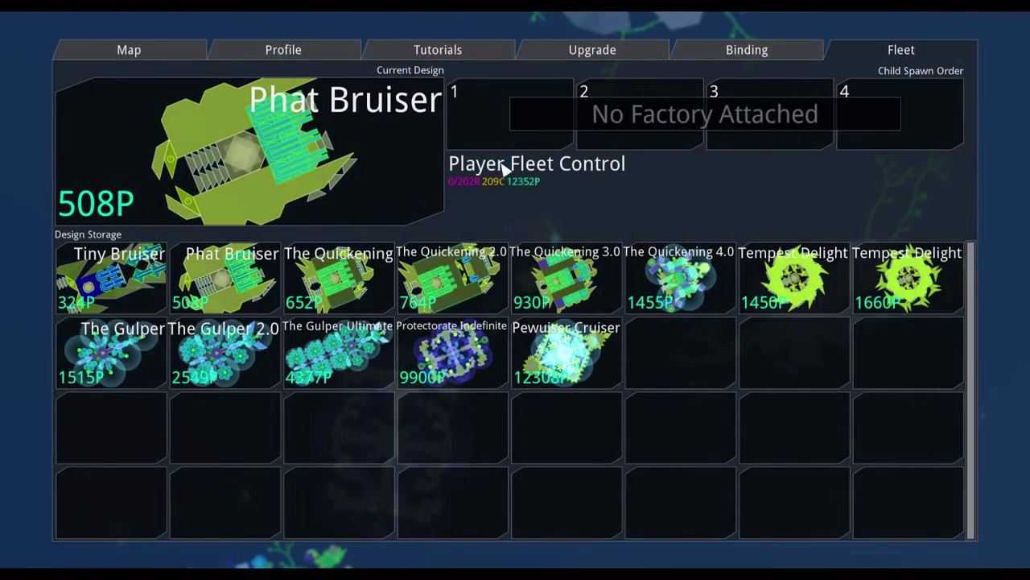
pyautogui.moveTo(91, 368)
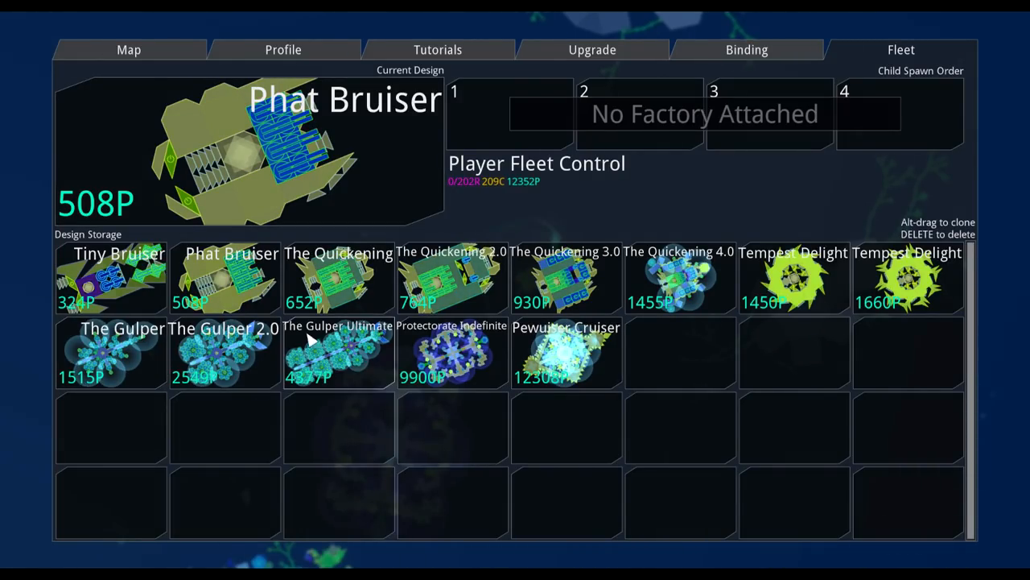
pyautogui.doubleClick(111, 353)
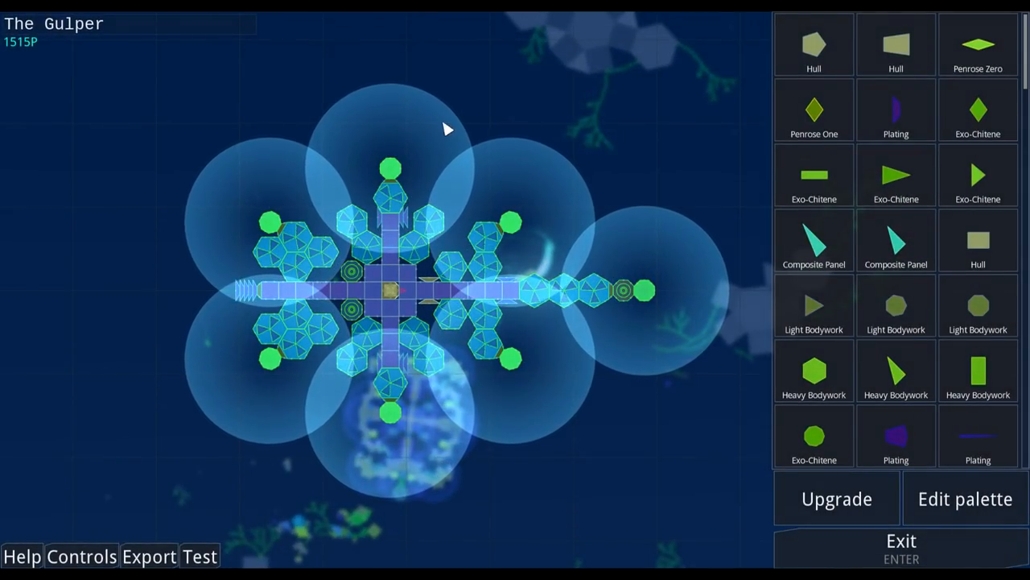
pyautogui.moveTo(290, 243)
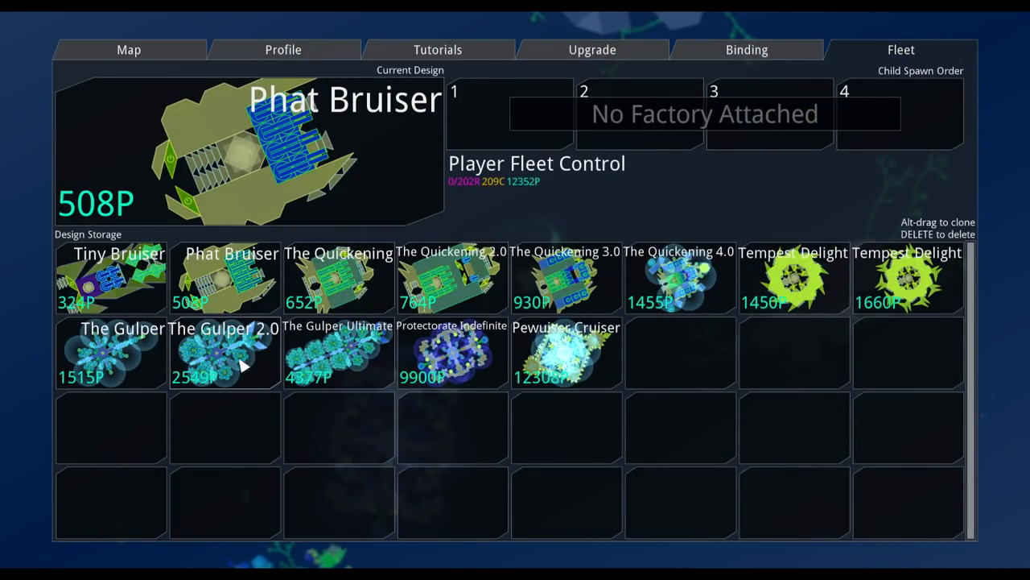
pyautogui.doubleClick(223, 354)
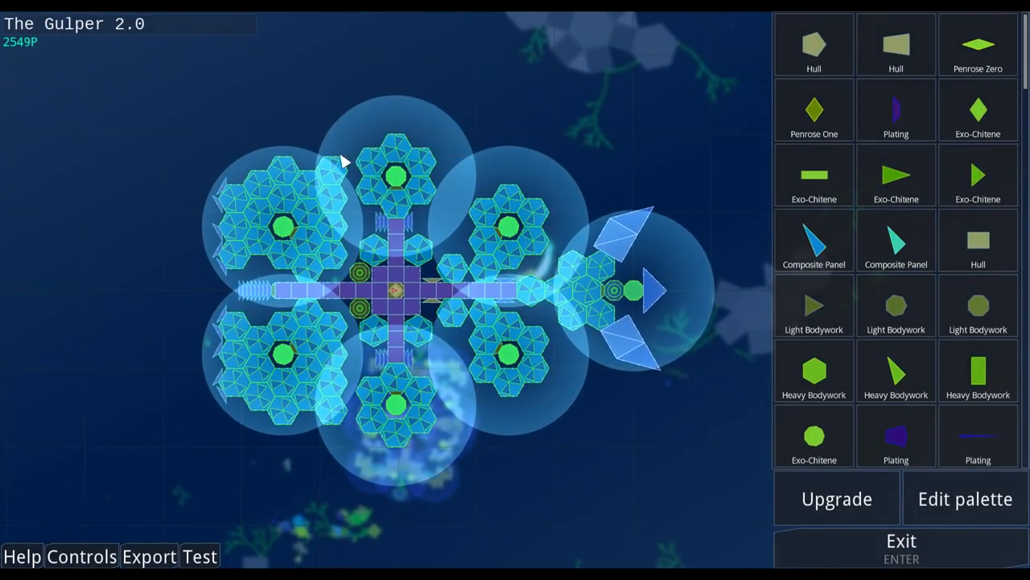
pyautogui.moveTo(612, 242)
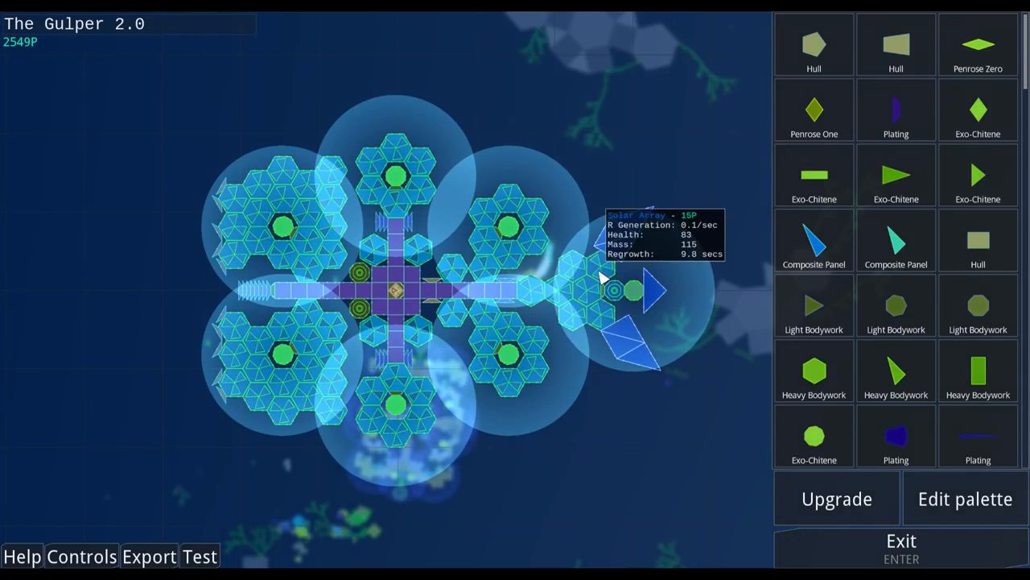
pyautogui.moveTo(644, 229)
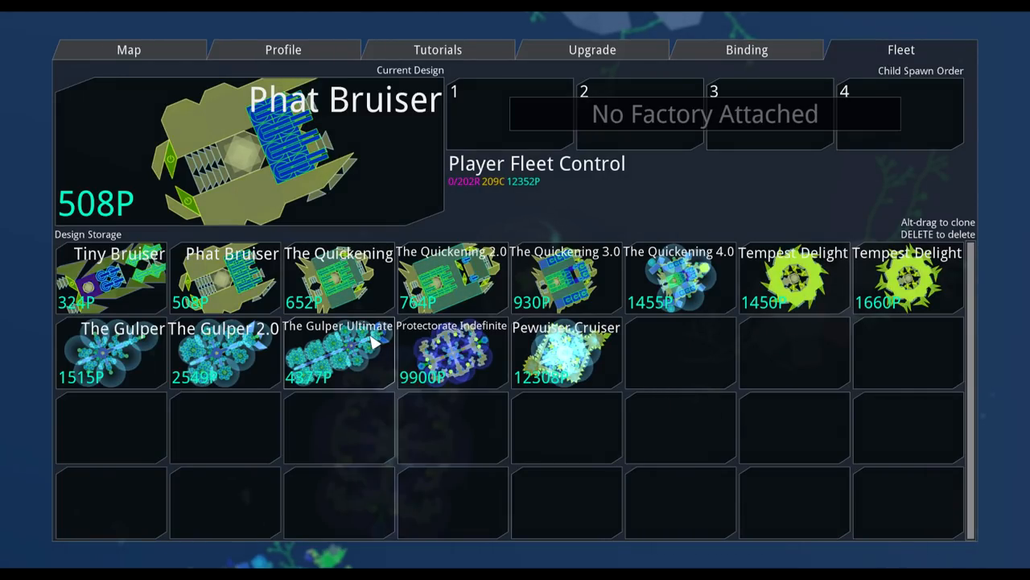
# Open the 4377P Gulper Ultimate design in the ship editor.
pyautogui.doubleClick(338, 351)
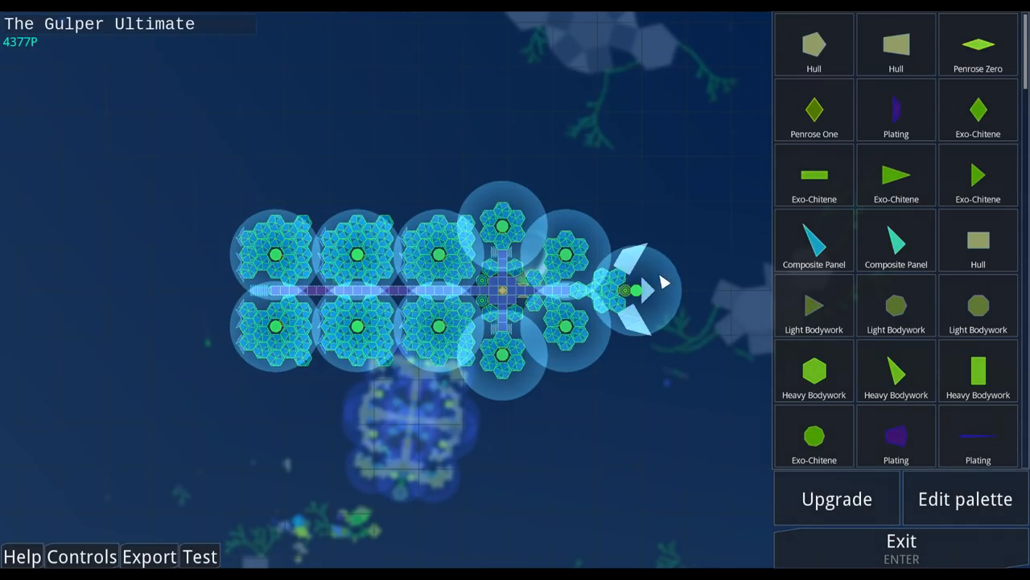
pyautogui.moveTo(639, 210)
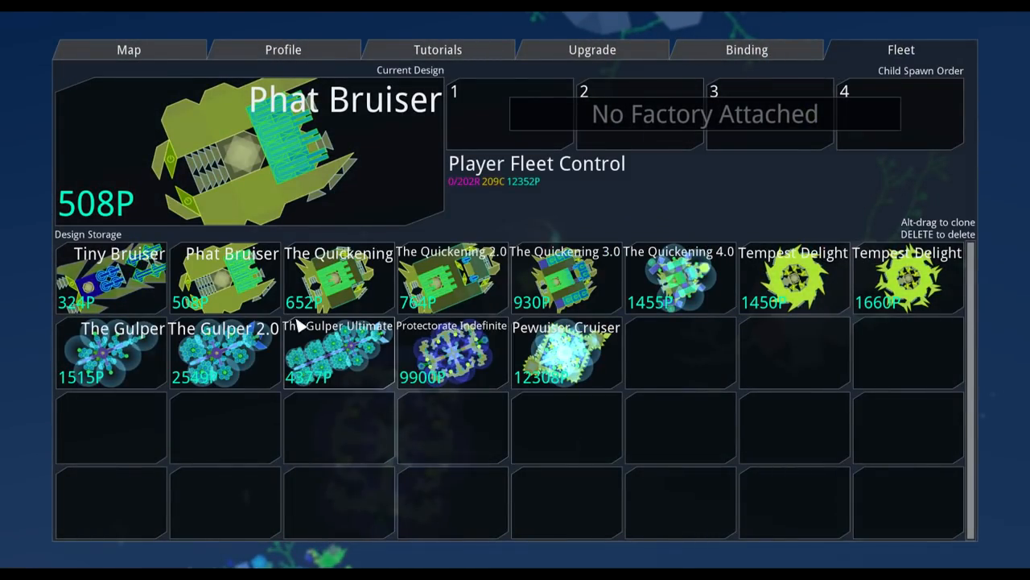
pyautogui.moveTo(345, 353)
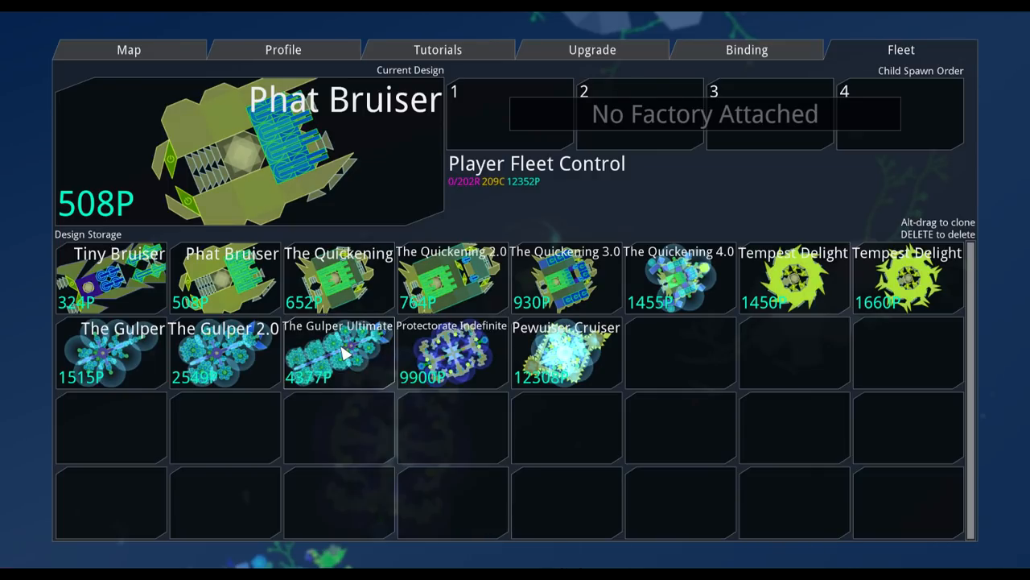
pyautogui.doubleClick(339, 354)
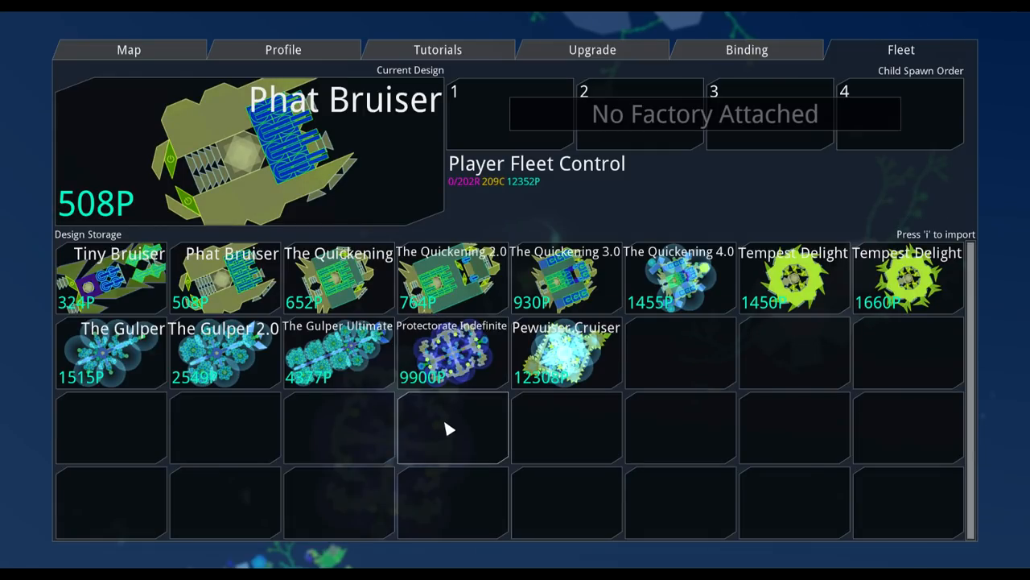
pyautogui.doubleClick(452, 354)
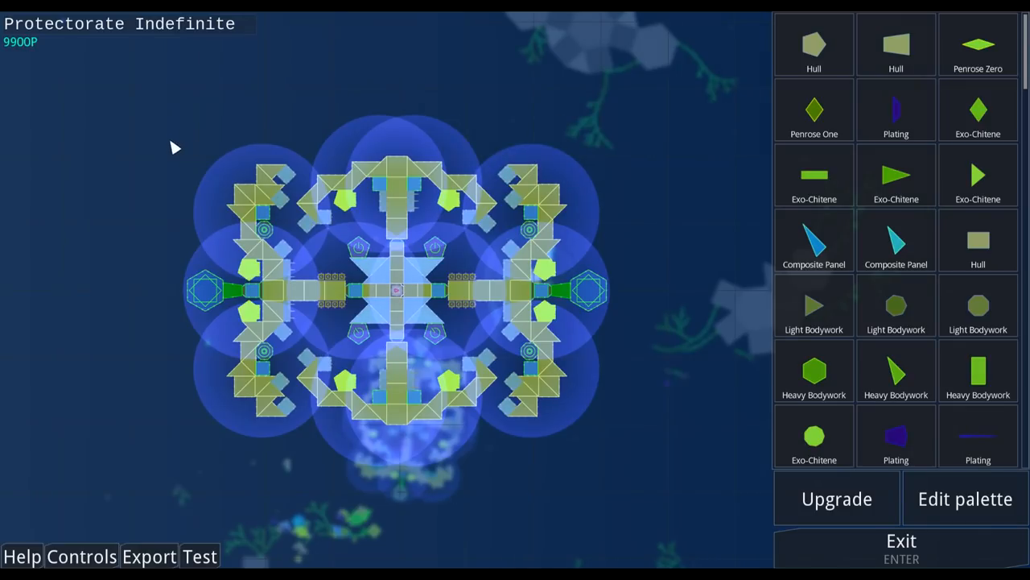
pyautogui.moveTo(330, 98)
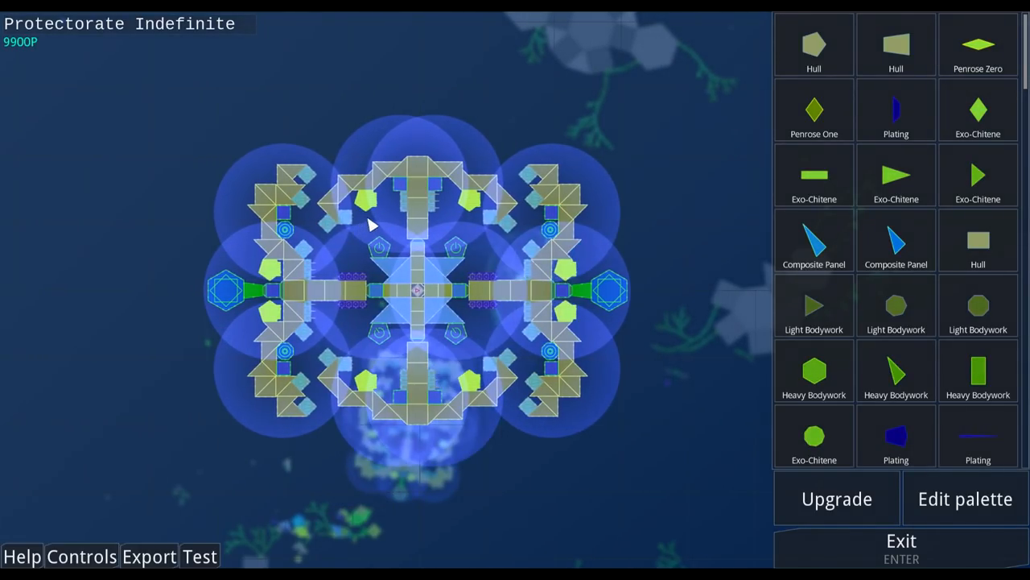
pyautogui.moveTo(540, 294)
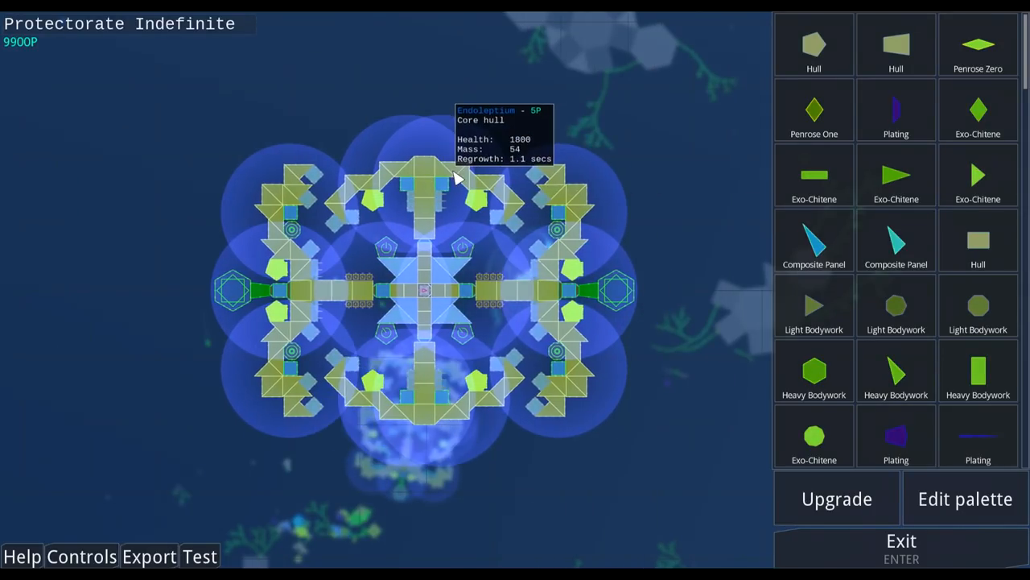
pyautogui.moveTo(362, 241)
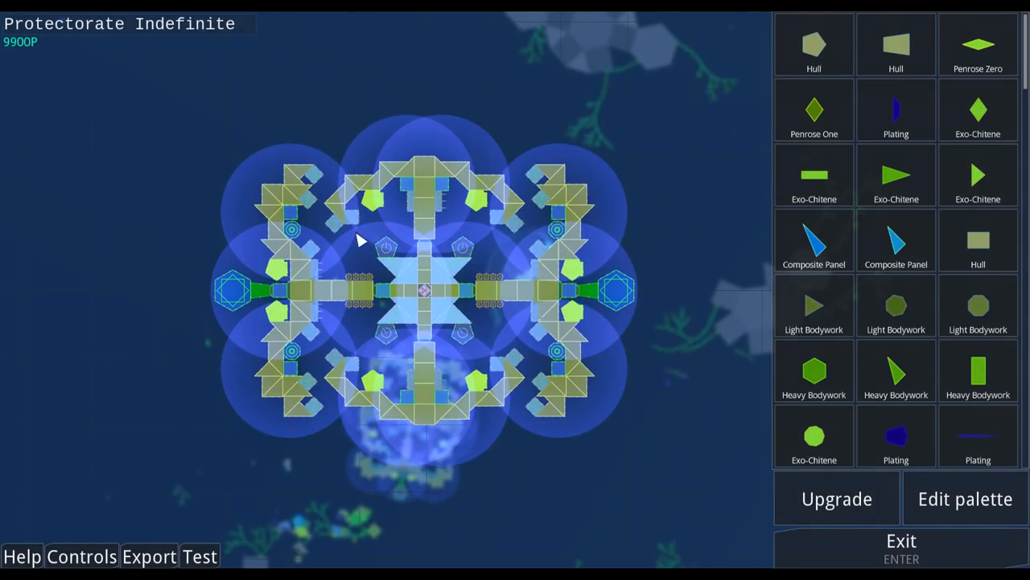
pyautogui.moveTo(358, 227)
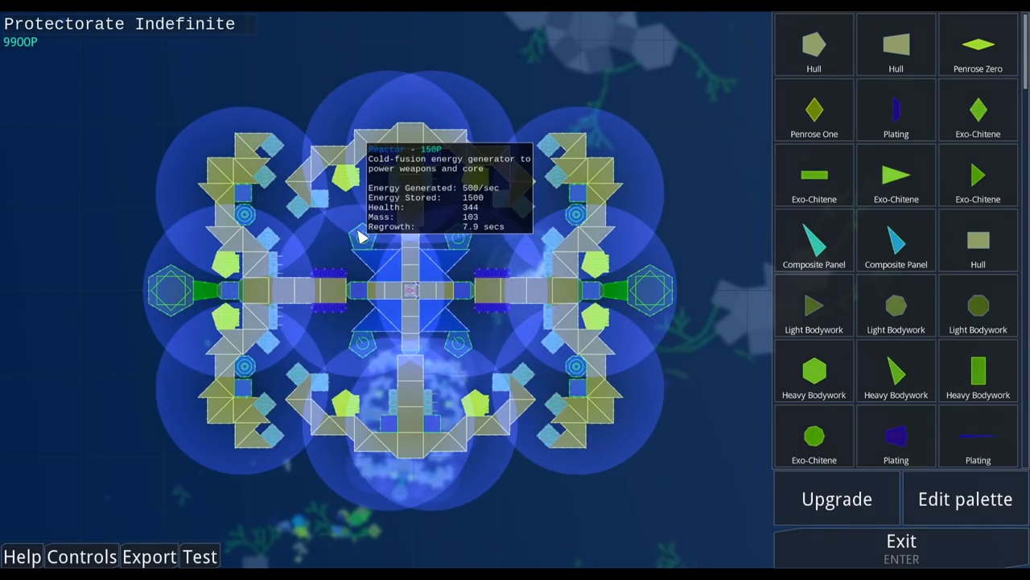
pyautogui.moveTo(368, 242)
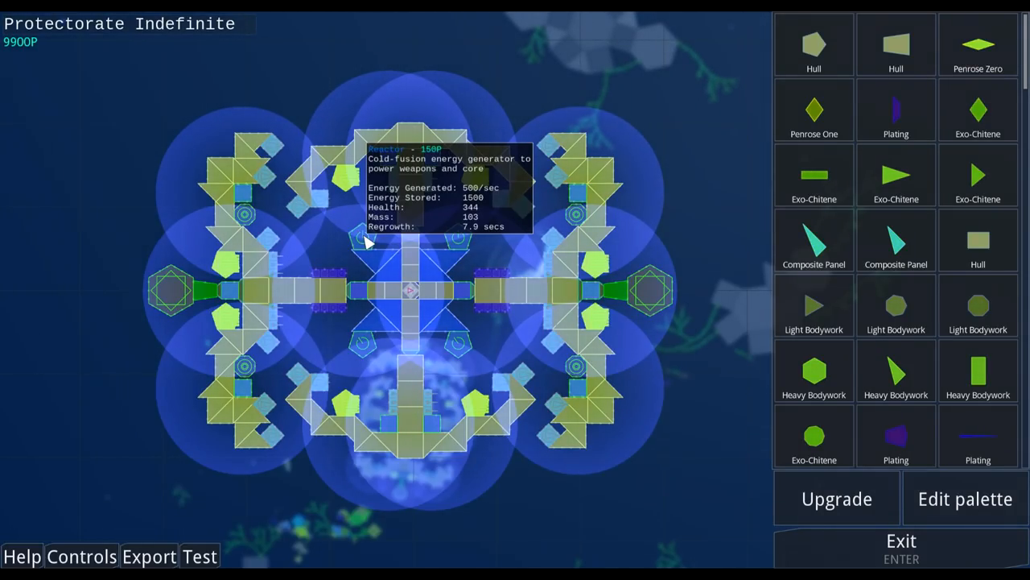
pyautogui.moveTo(433, 266)
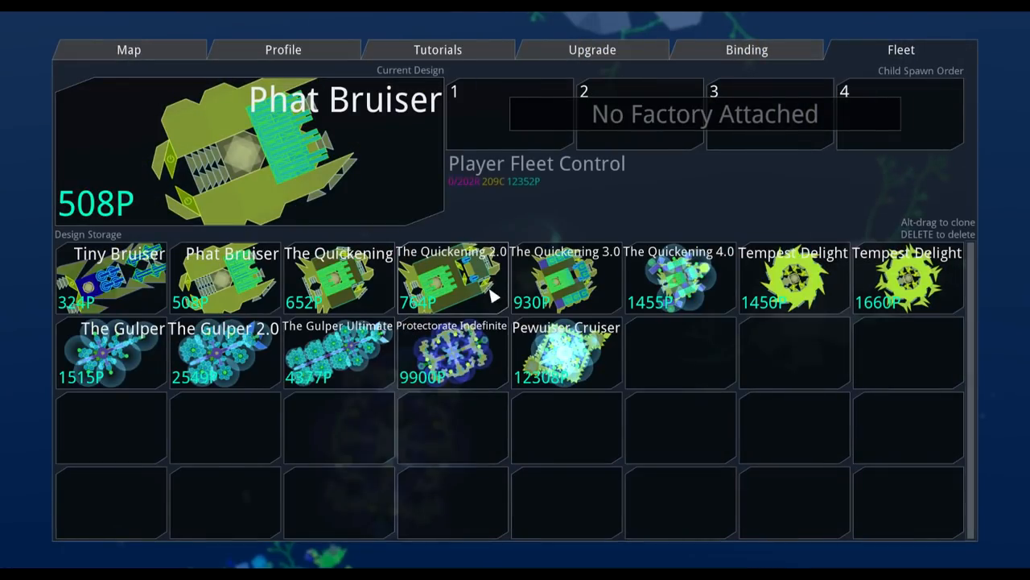
# Open the stored 12308P Pewuiser Cruiser design in the ship editor.
pyautogui.doubleClick(566, 354)
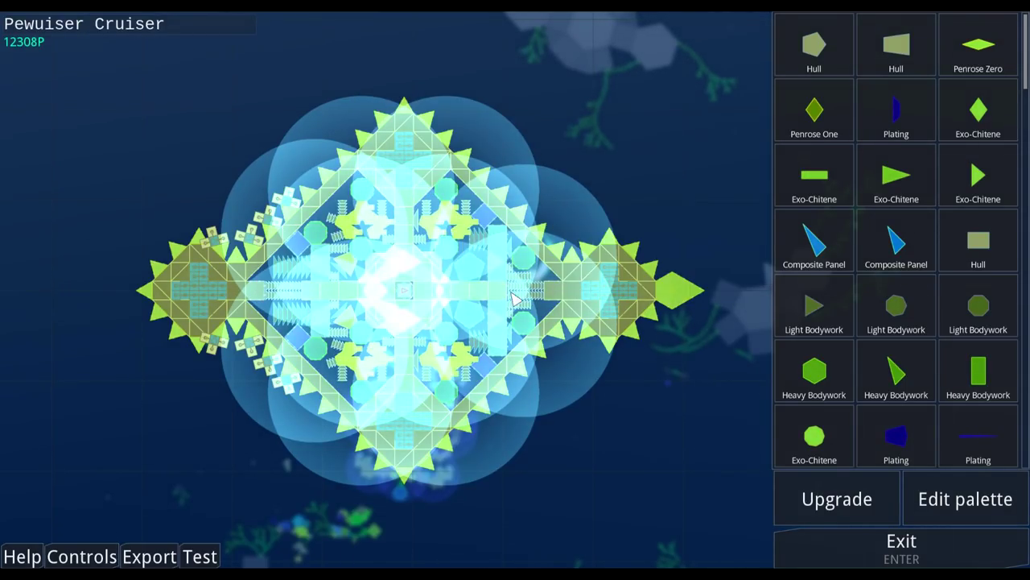
pyautogui.moveTo(302, 289)
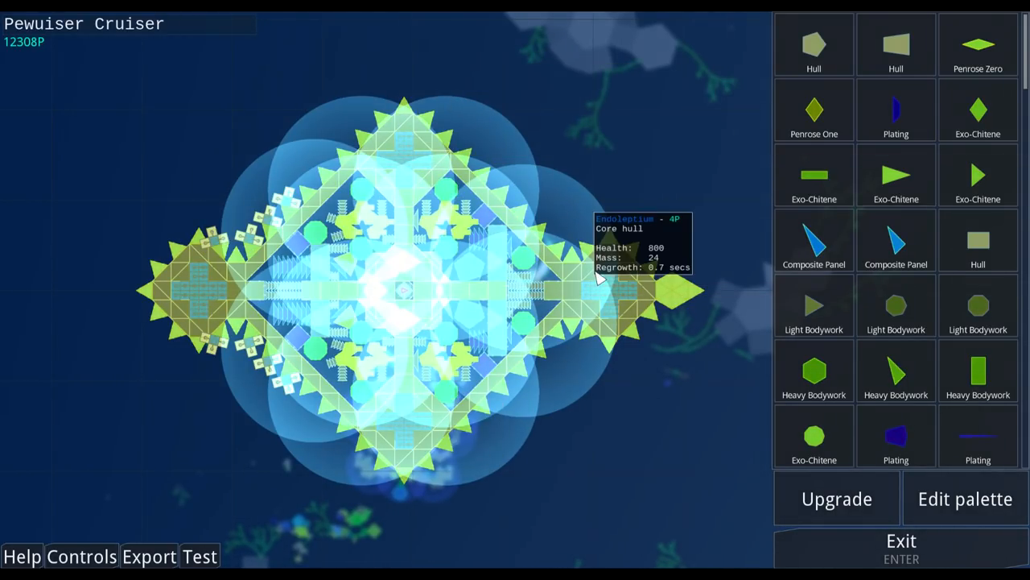
pyautogui.moveTo(399, 181)
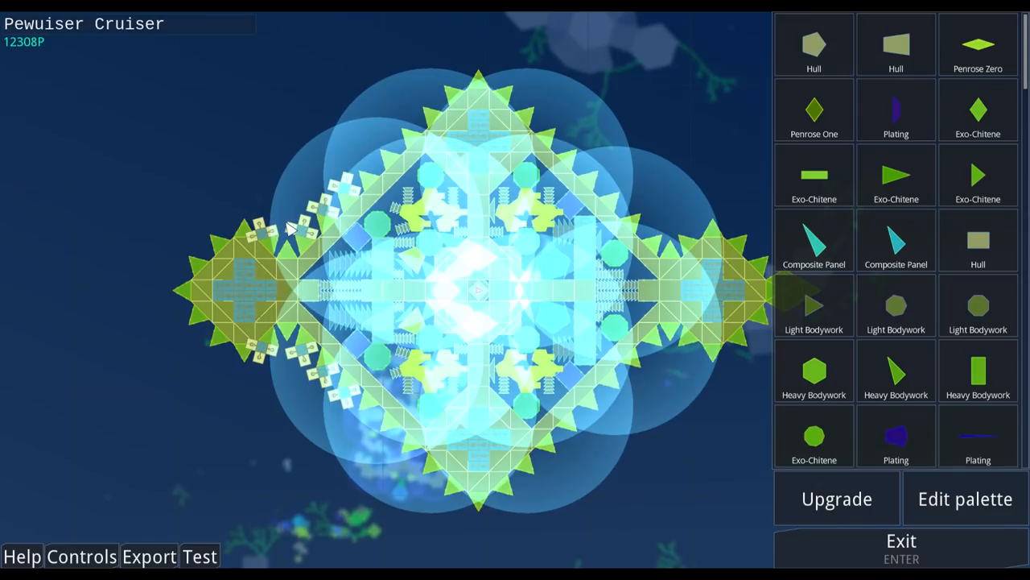
pyautogui.moveTo(288, 229)
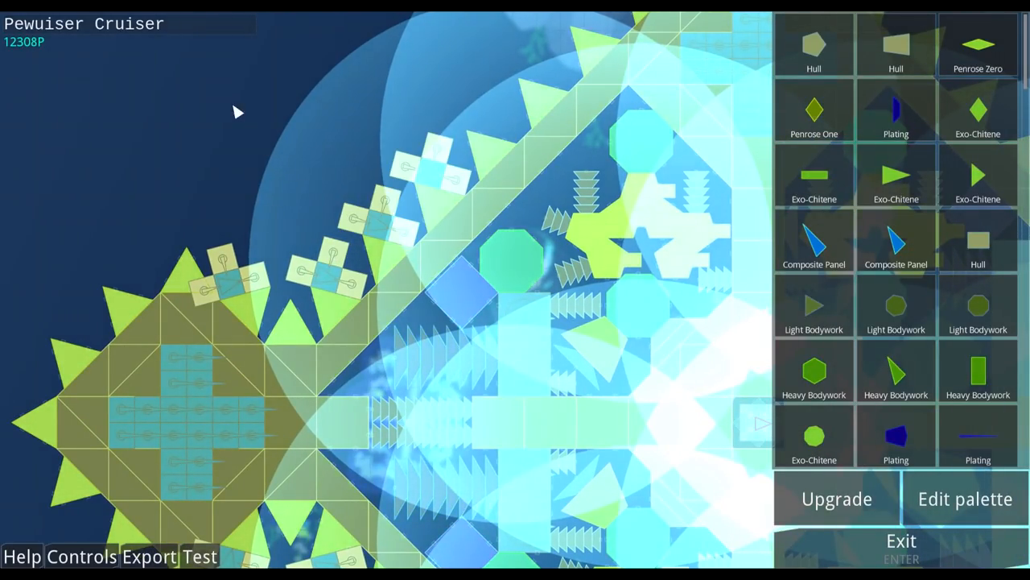
pyautogui.moveTo(334, 258)
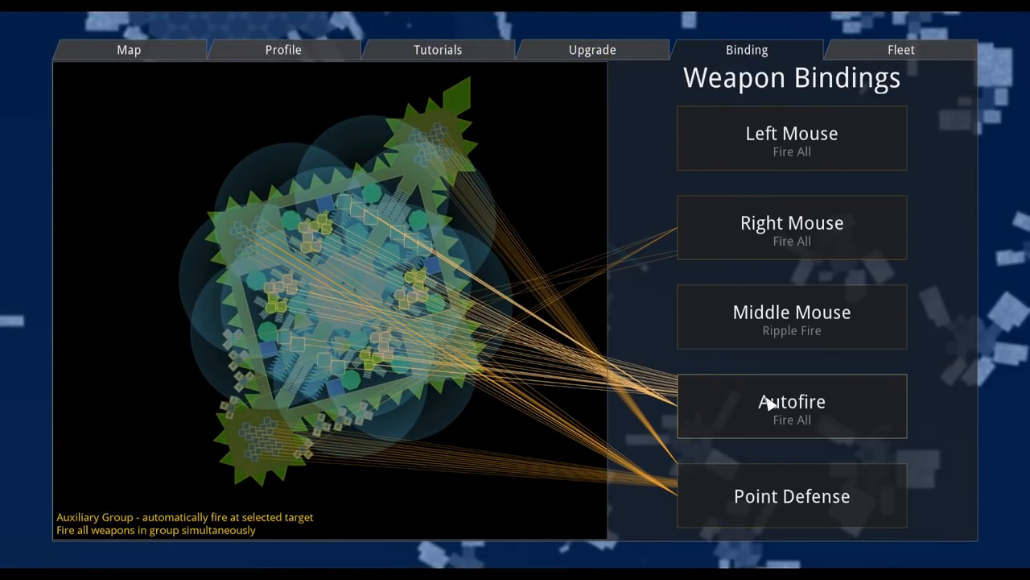
# Show the Point Defense group's description of autofiring at nearby targets and missiles.
pyautogui.click(791, 496)
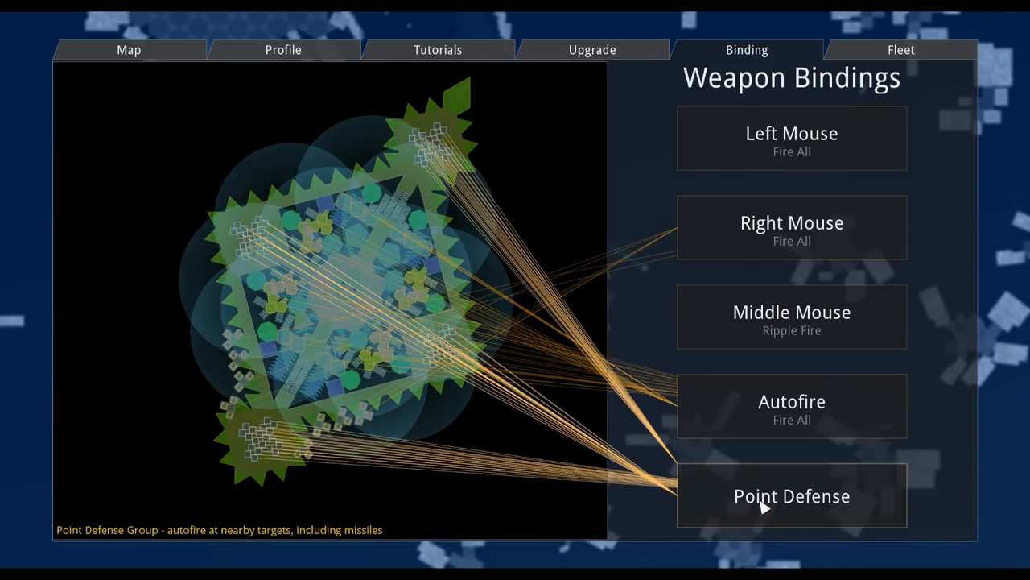
pyautogui.moveTo(727, 502)
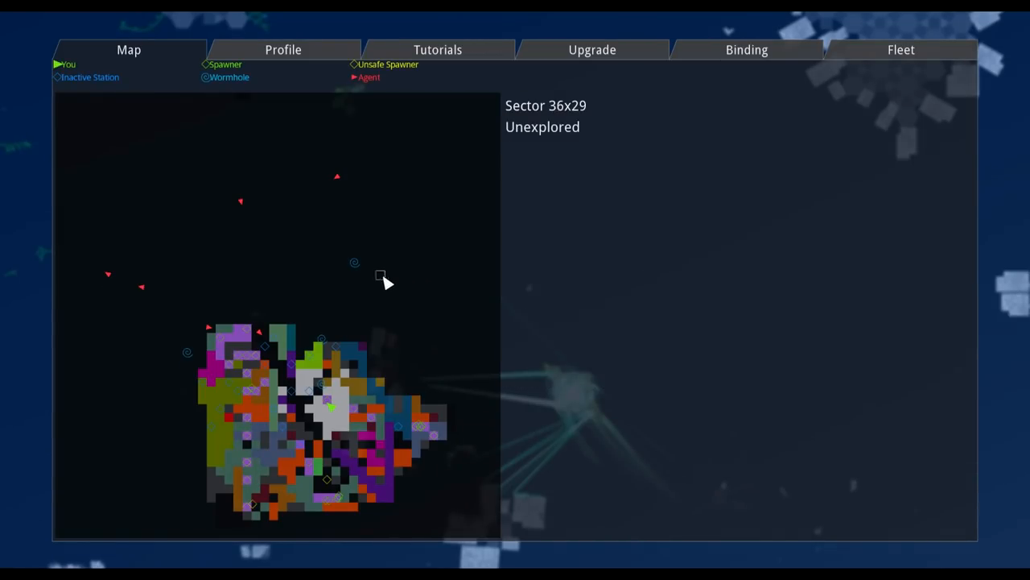
pyautogui.moveTo(335, 177)
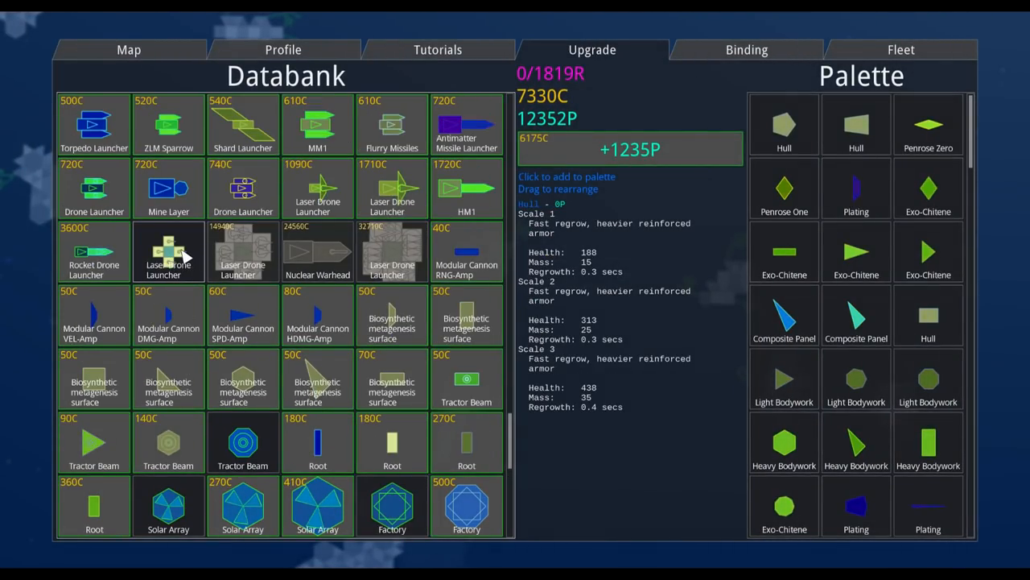
pyautogui.moveTo(187, 274)
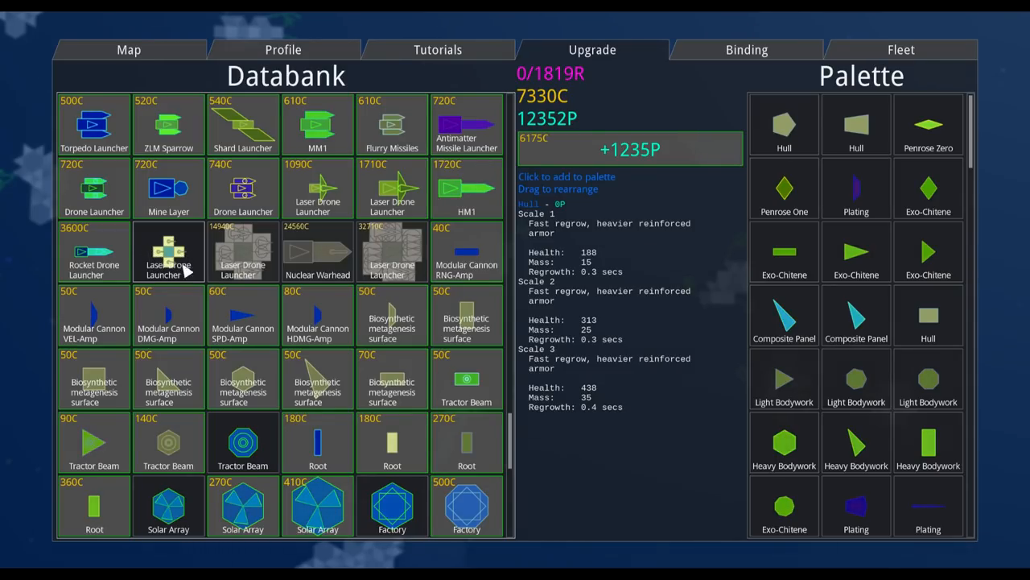
pyautogui.moveTo(237, 258)
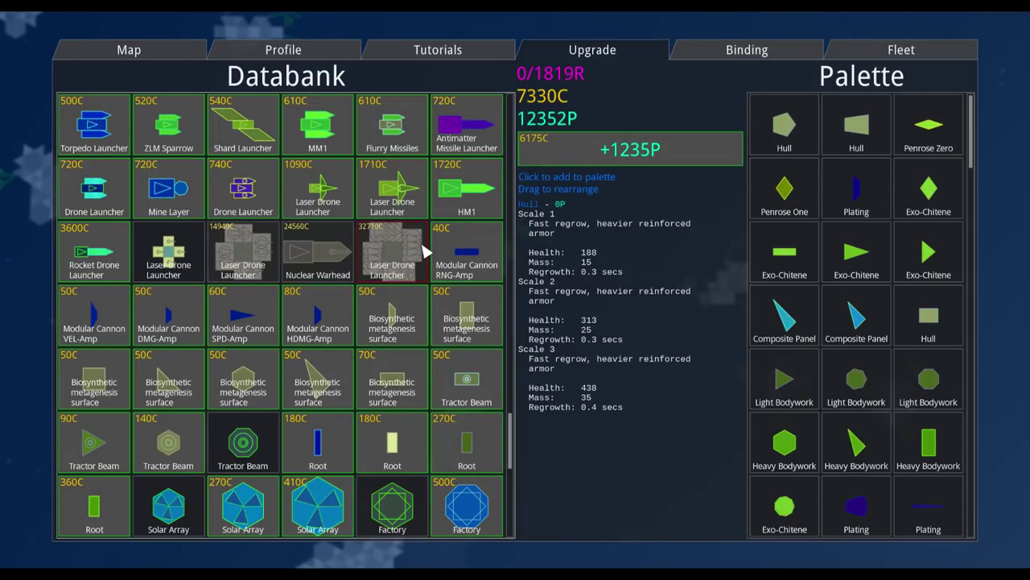
pyautogui.moveTo(380, 241)
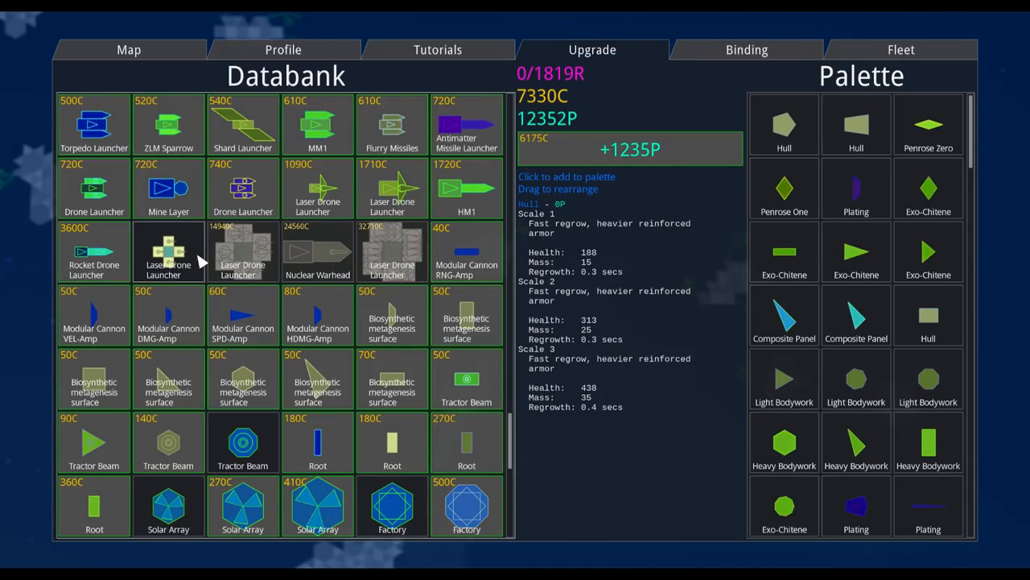
pyautogui.moveTo(392, 242)
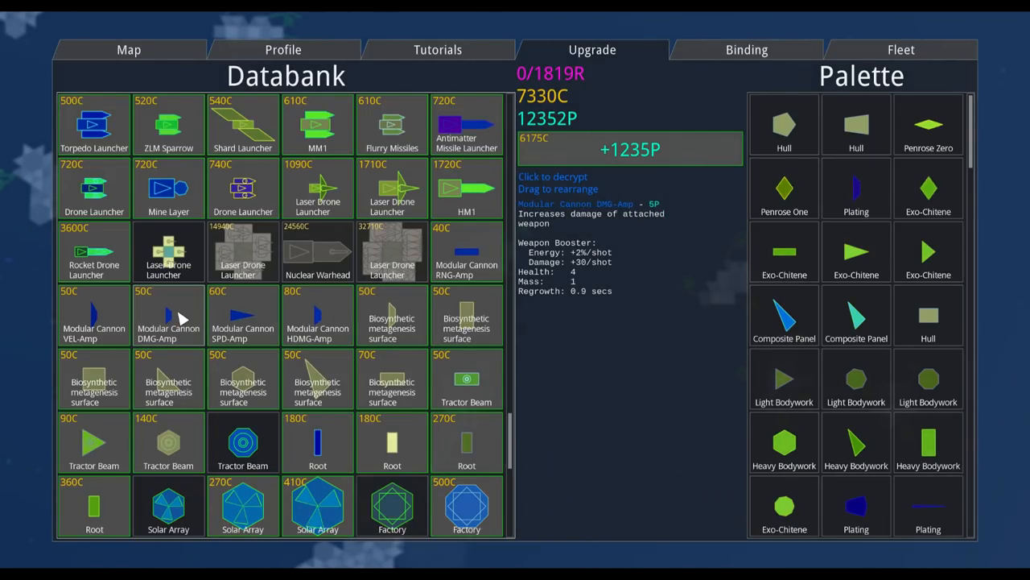
pyautogui.moveTo(135, 321)
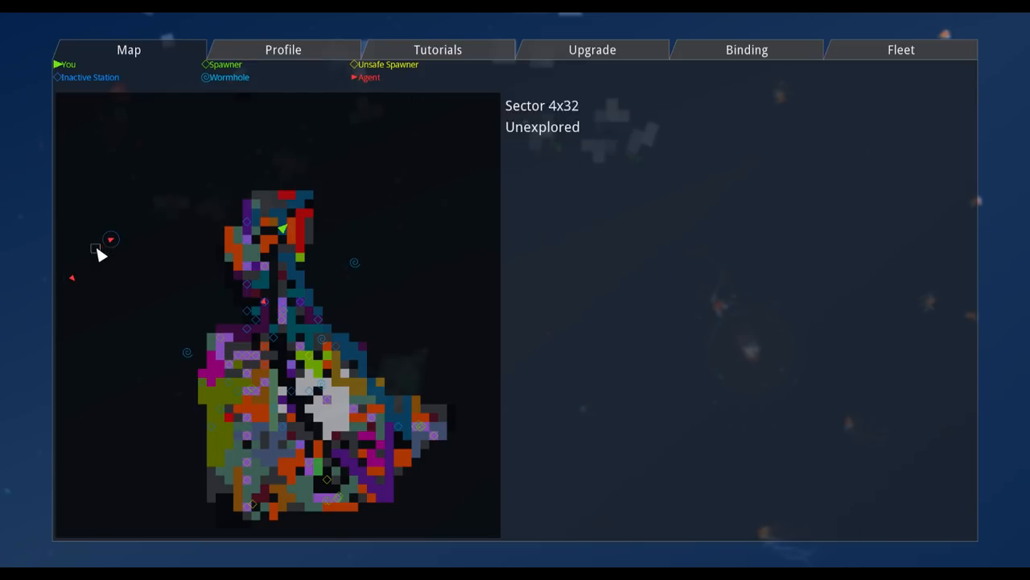
# Bring up the Mercury agent fleet details (11 ships, 1162P) on the map.
pyautogui.click(110, 240)
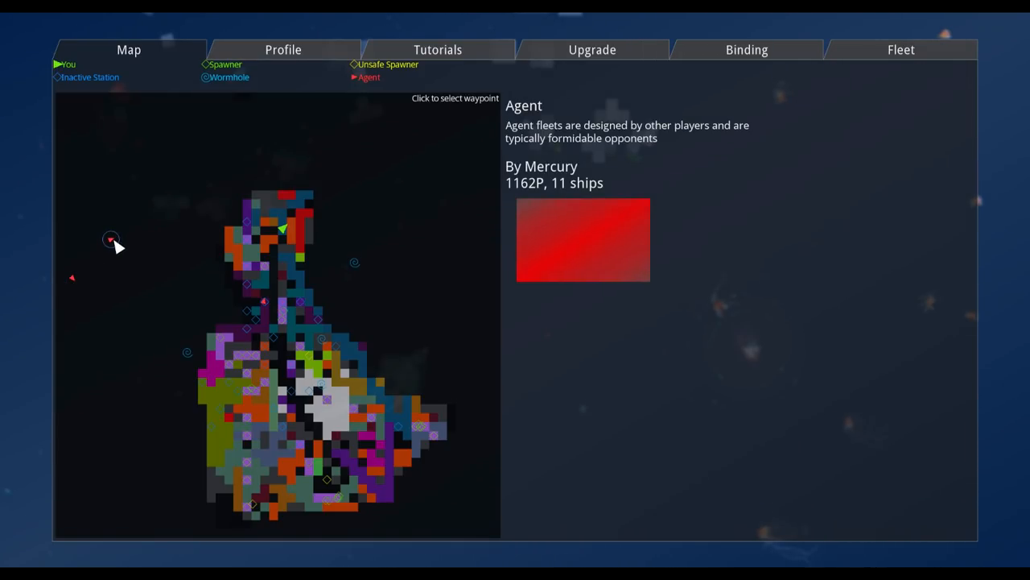